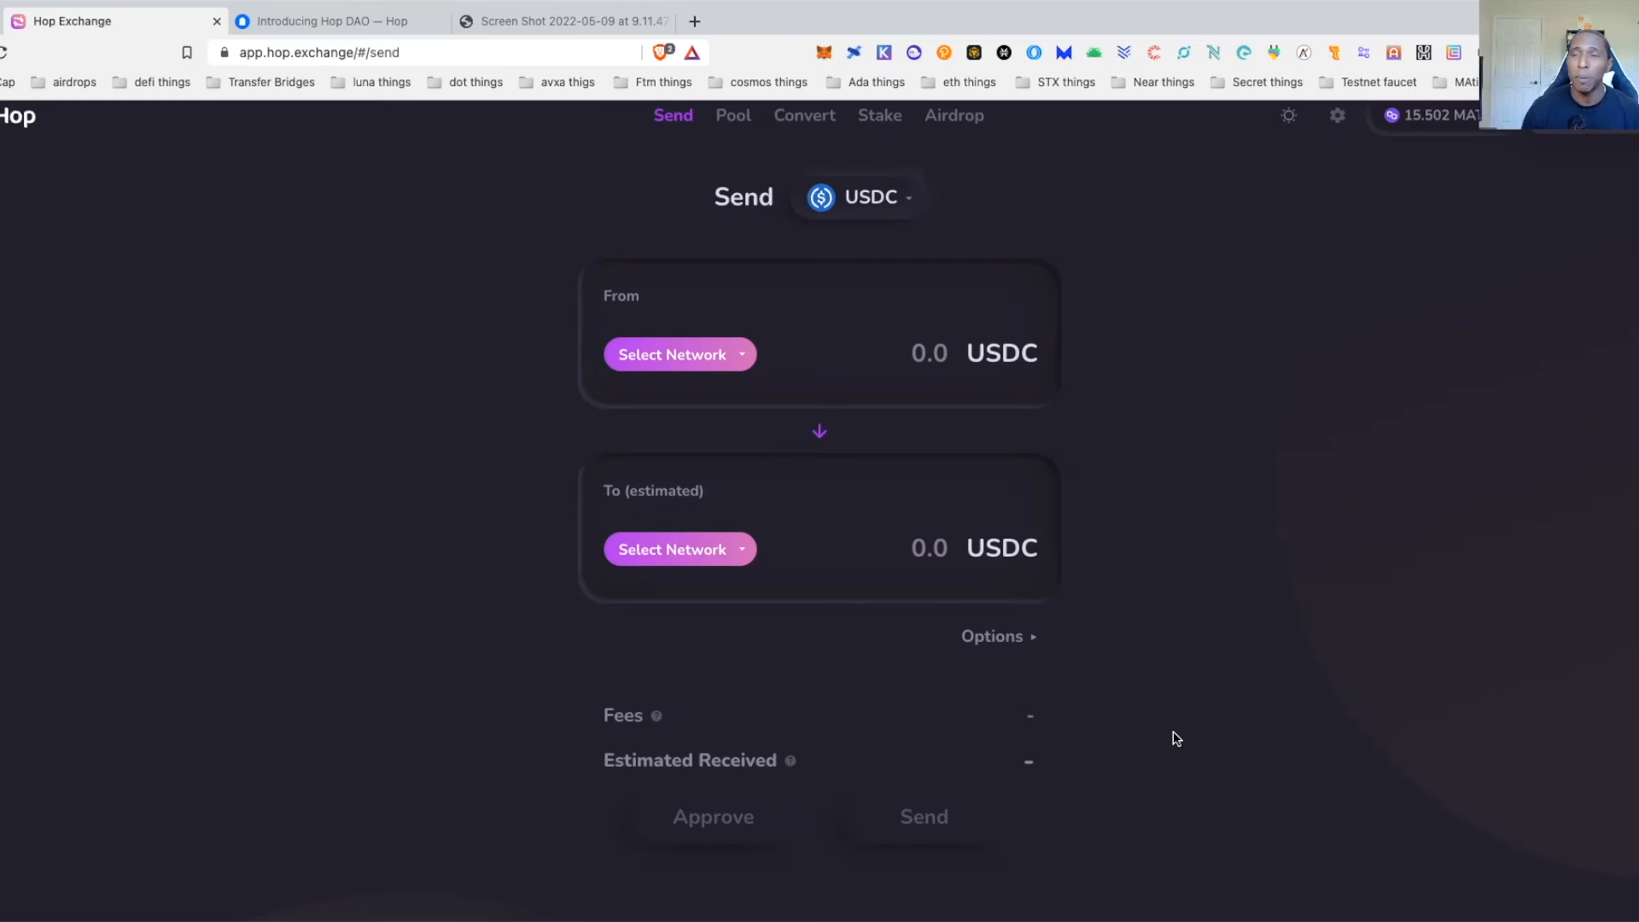
pyautogui.moveTo(544, 303)
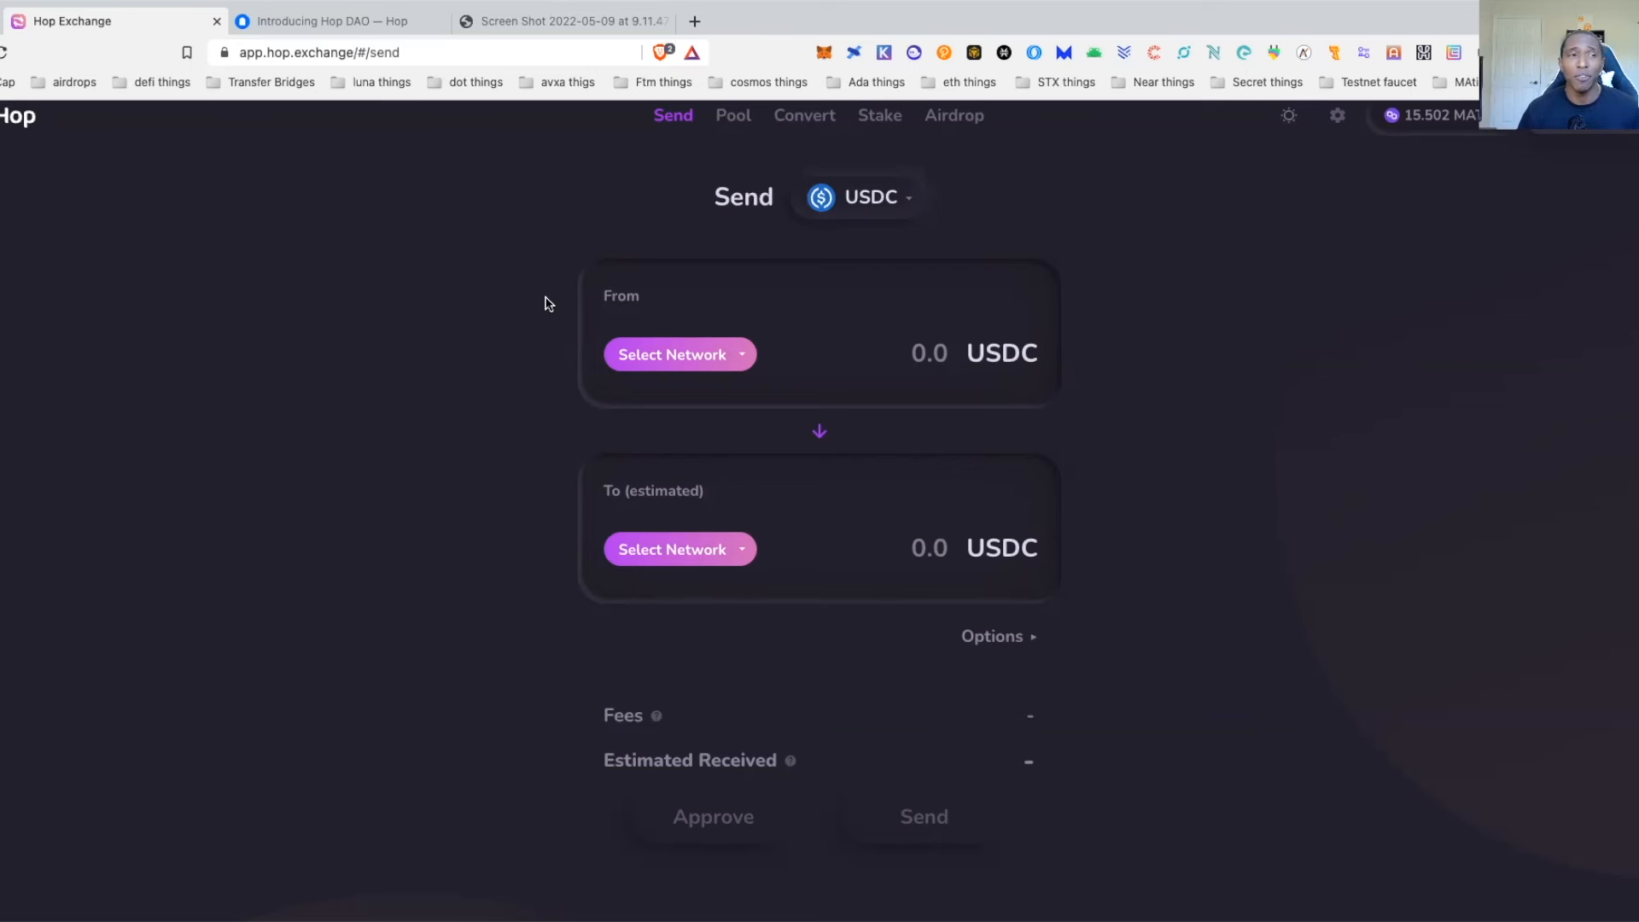
pyautogui.moveTo(257, 343)
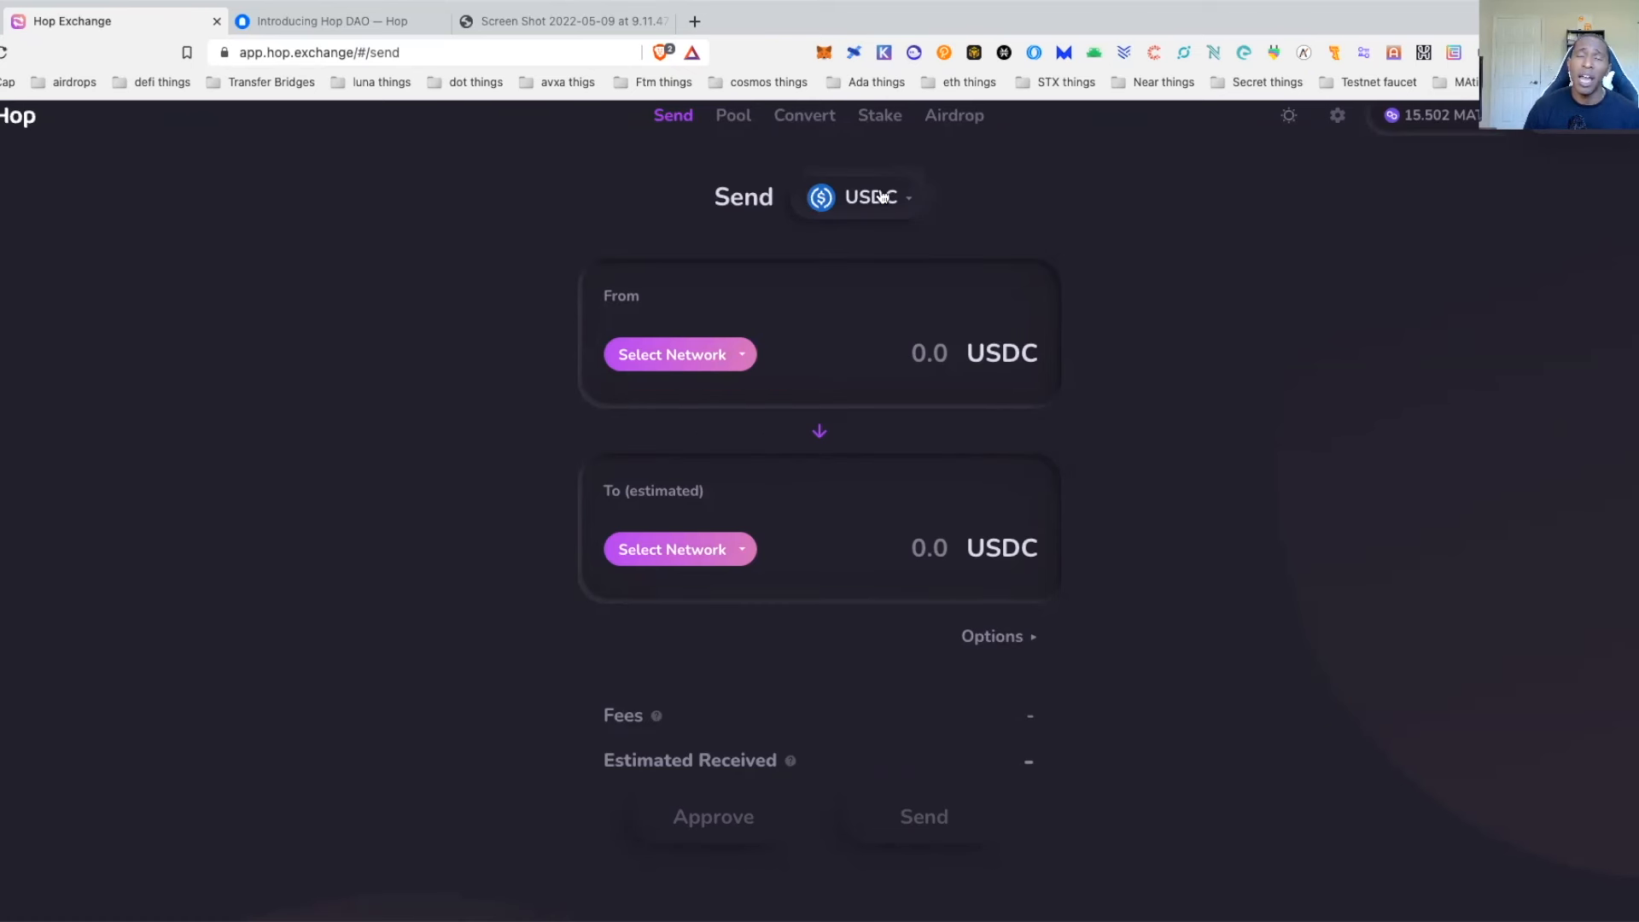
pyautogui.moveTo(983, 269)
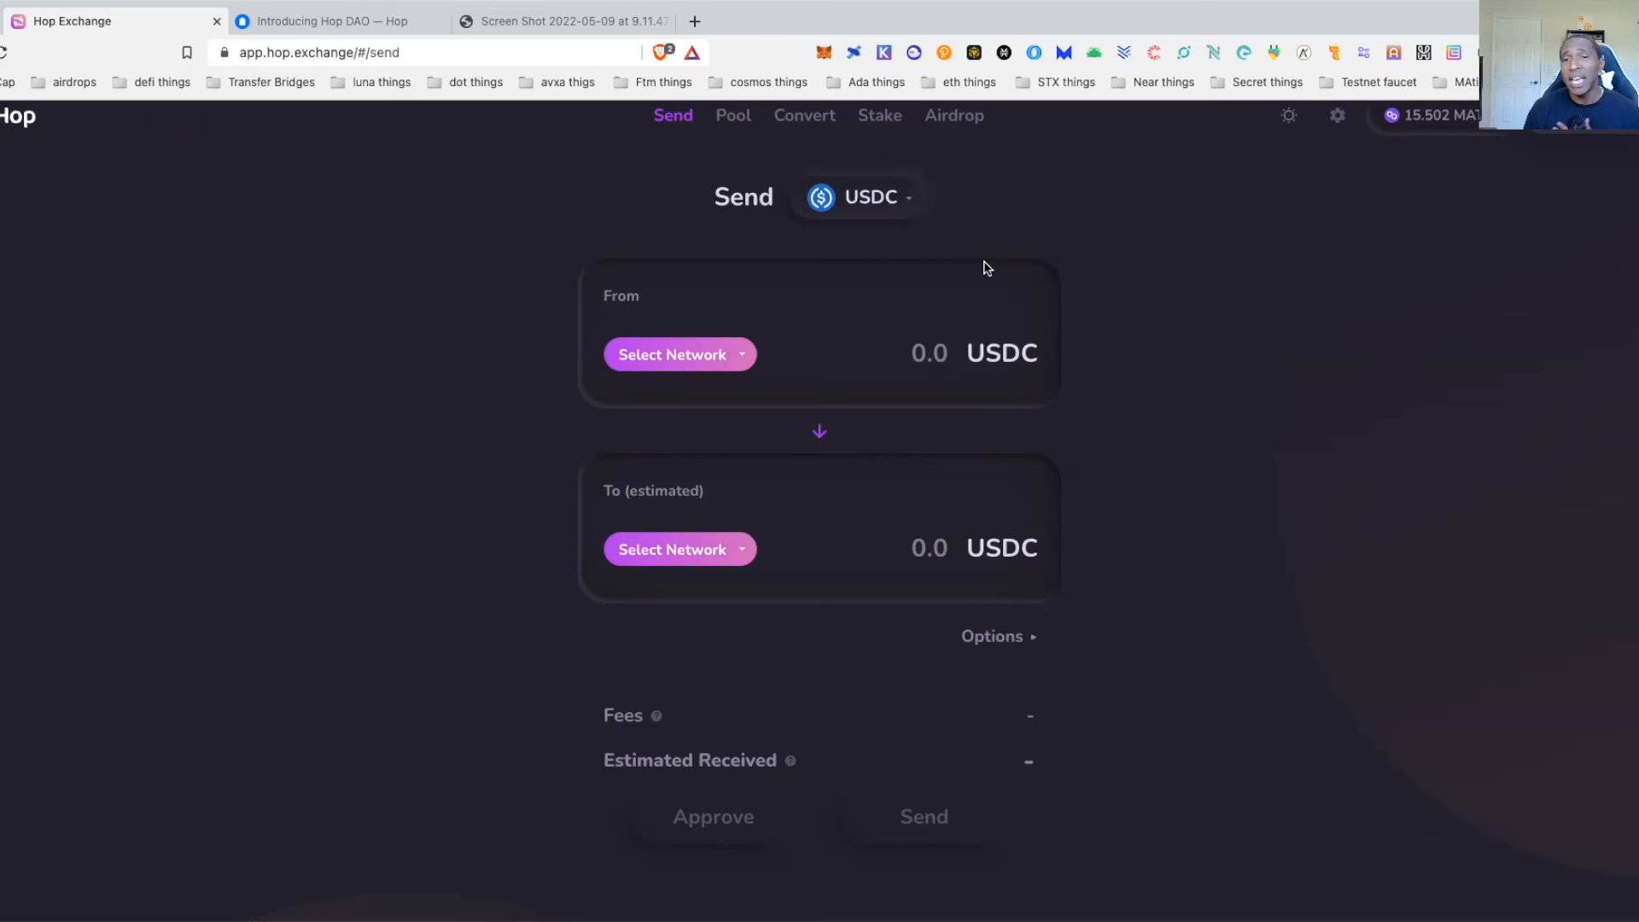
pyautogui.moveTo(969, 200)
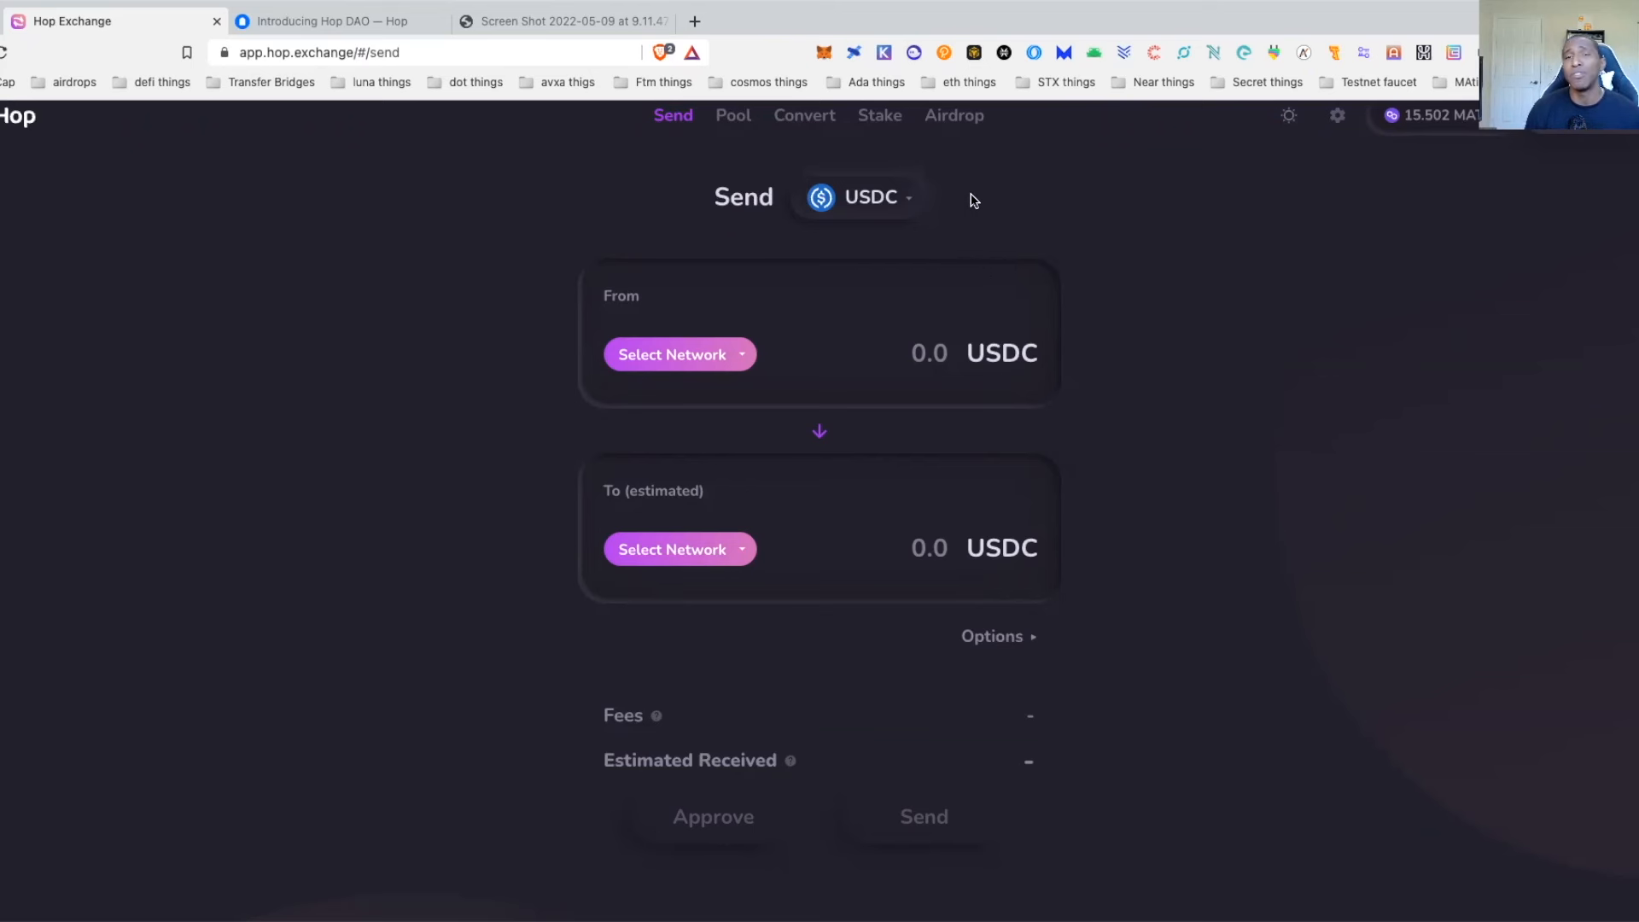
# Open the Airdrop tab to see the HOP token airdrop eligibility page
pyautogui.click(953, 115)
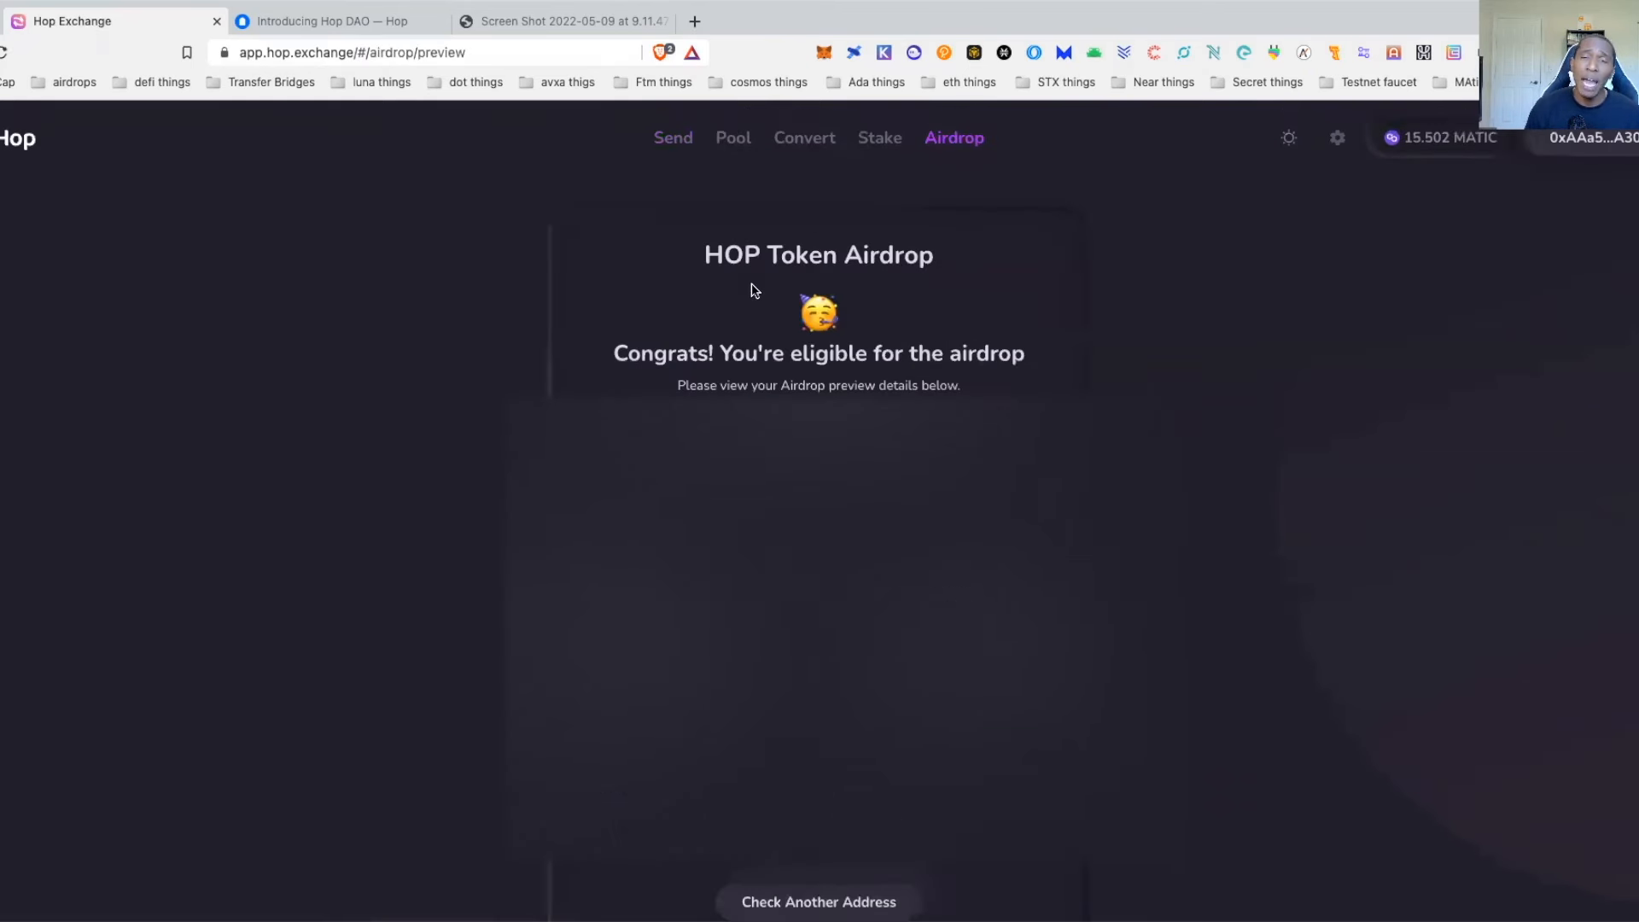
pyautogui.moveTo(952, 130)
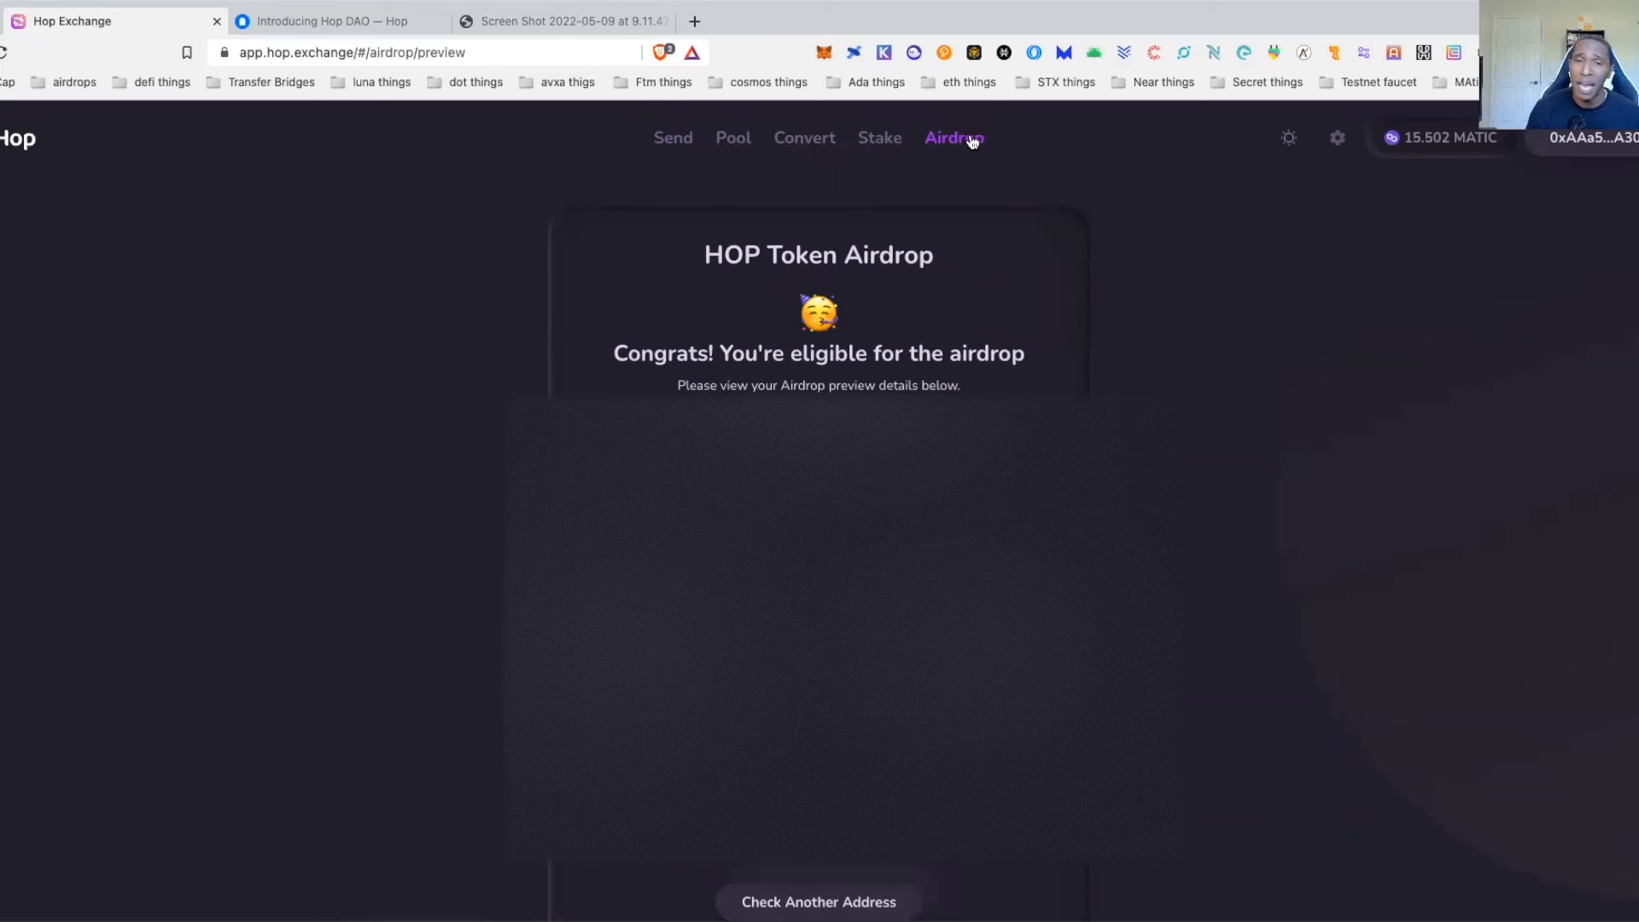
pyautogui.moveTo(954, 324)
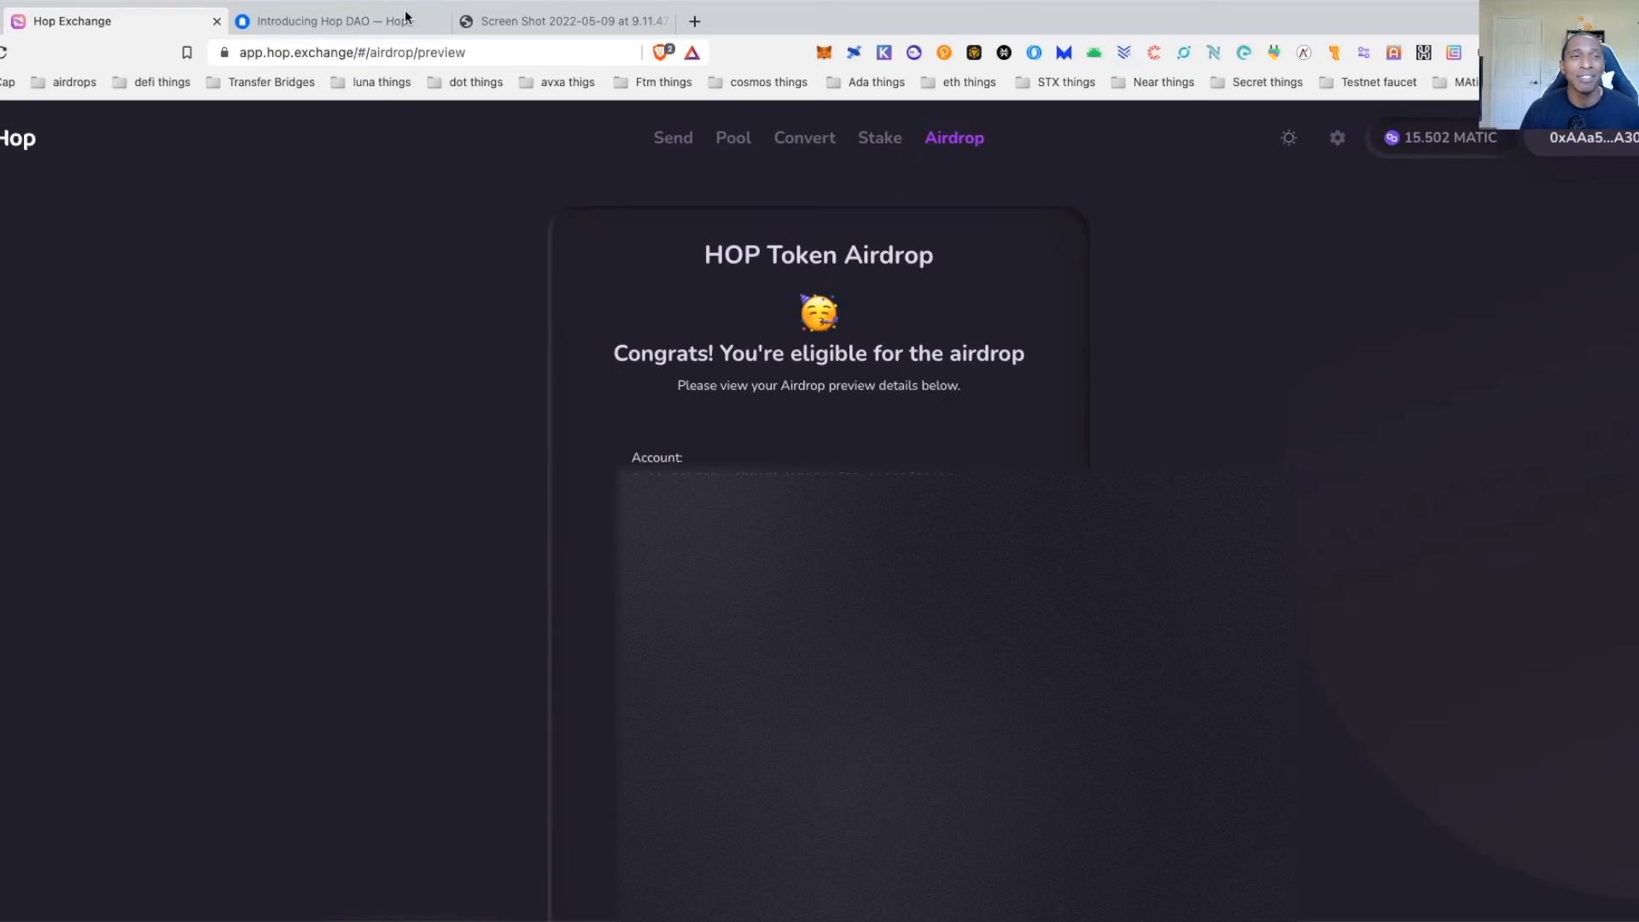
# Switch to the 'Introducing Hop DAO' announcement article tab
pyautogui.click(324, 20)
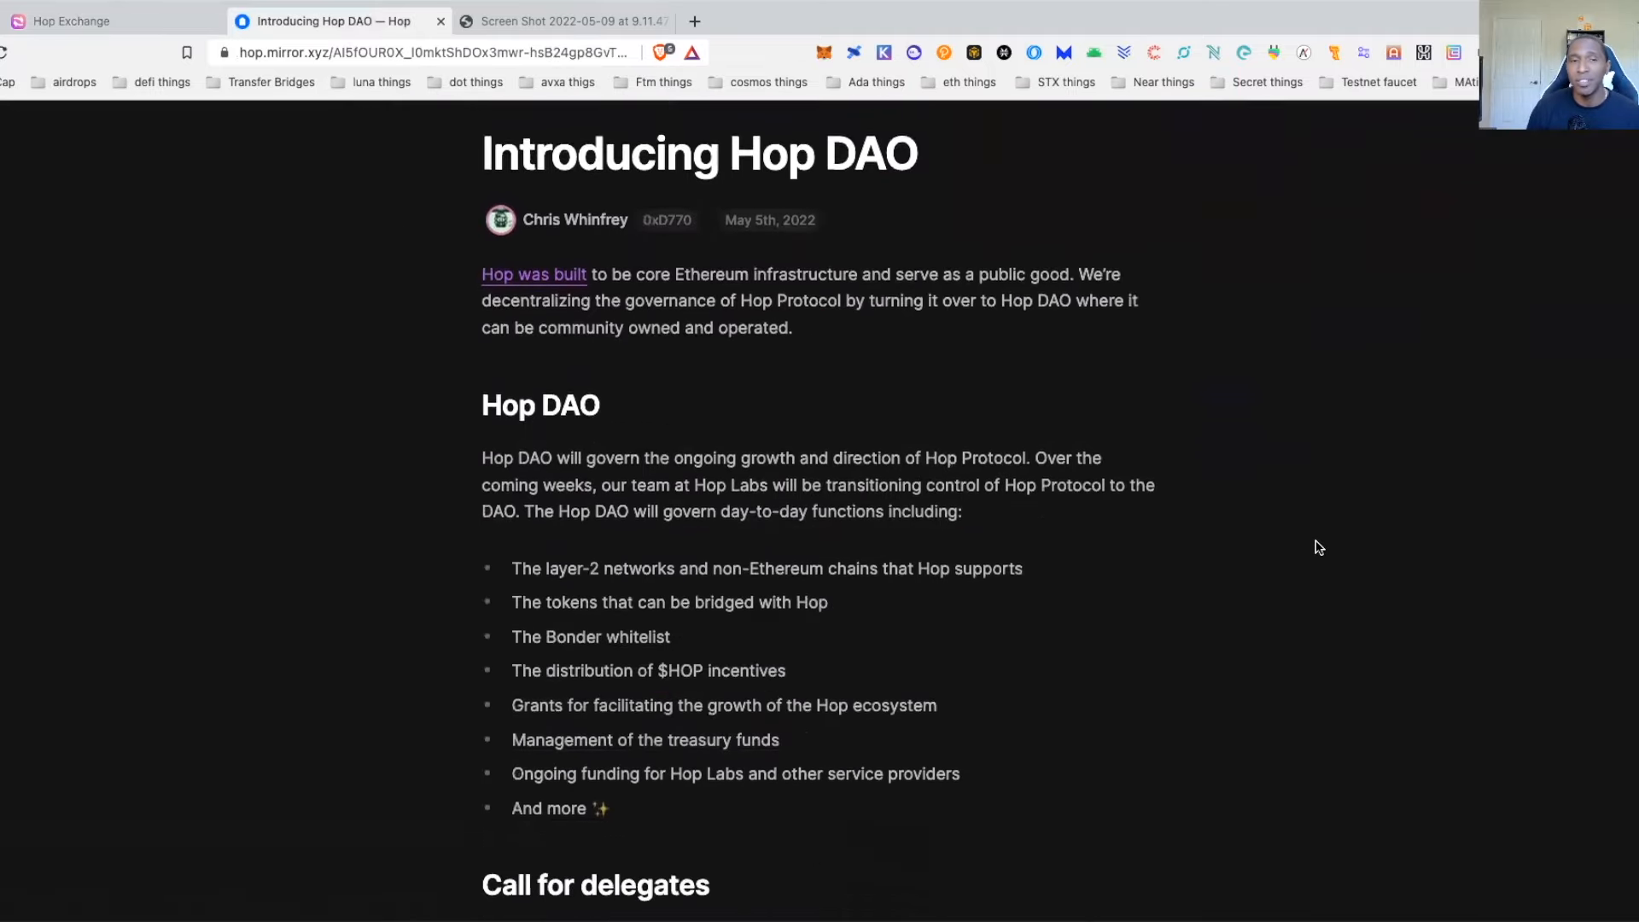
# Skim the Mirror post, then view the 'Screen Shot 2022-05-09' tokenomics screenshot
pyautogui.scroll(-3)
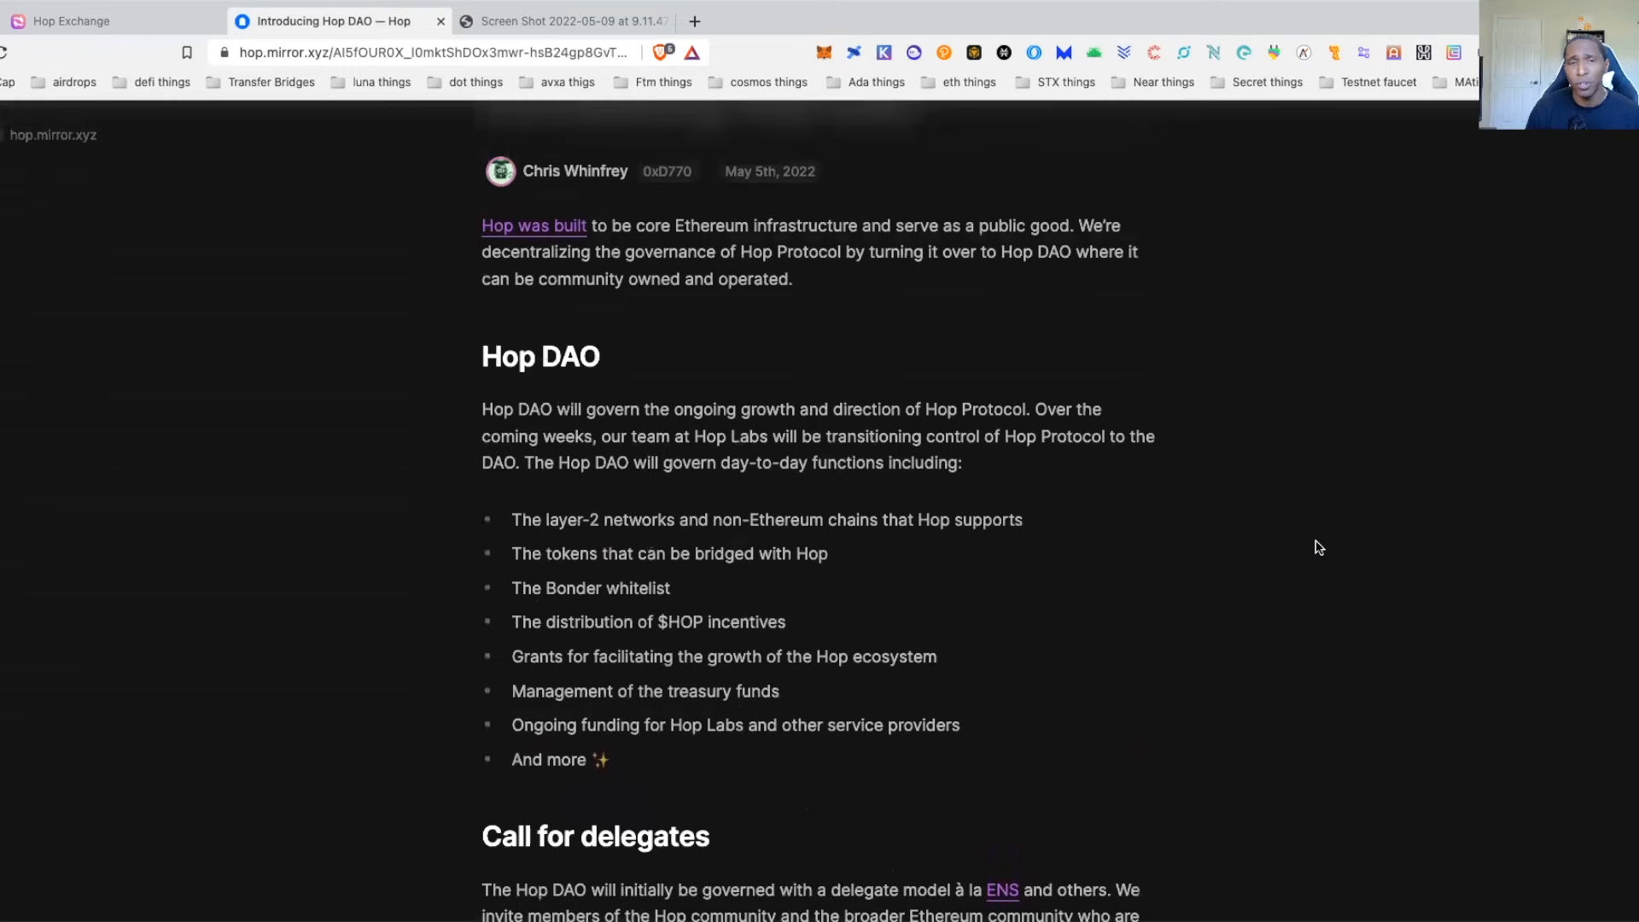
pyautogui.scroll(3)
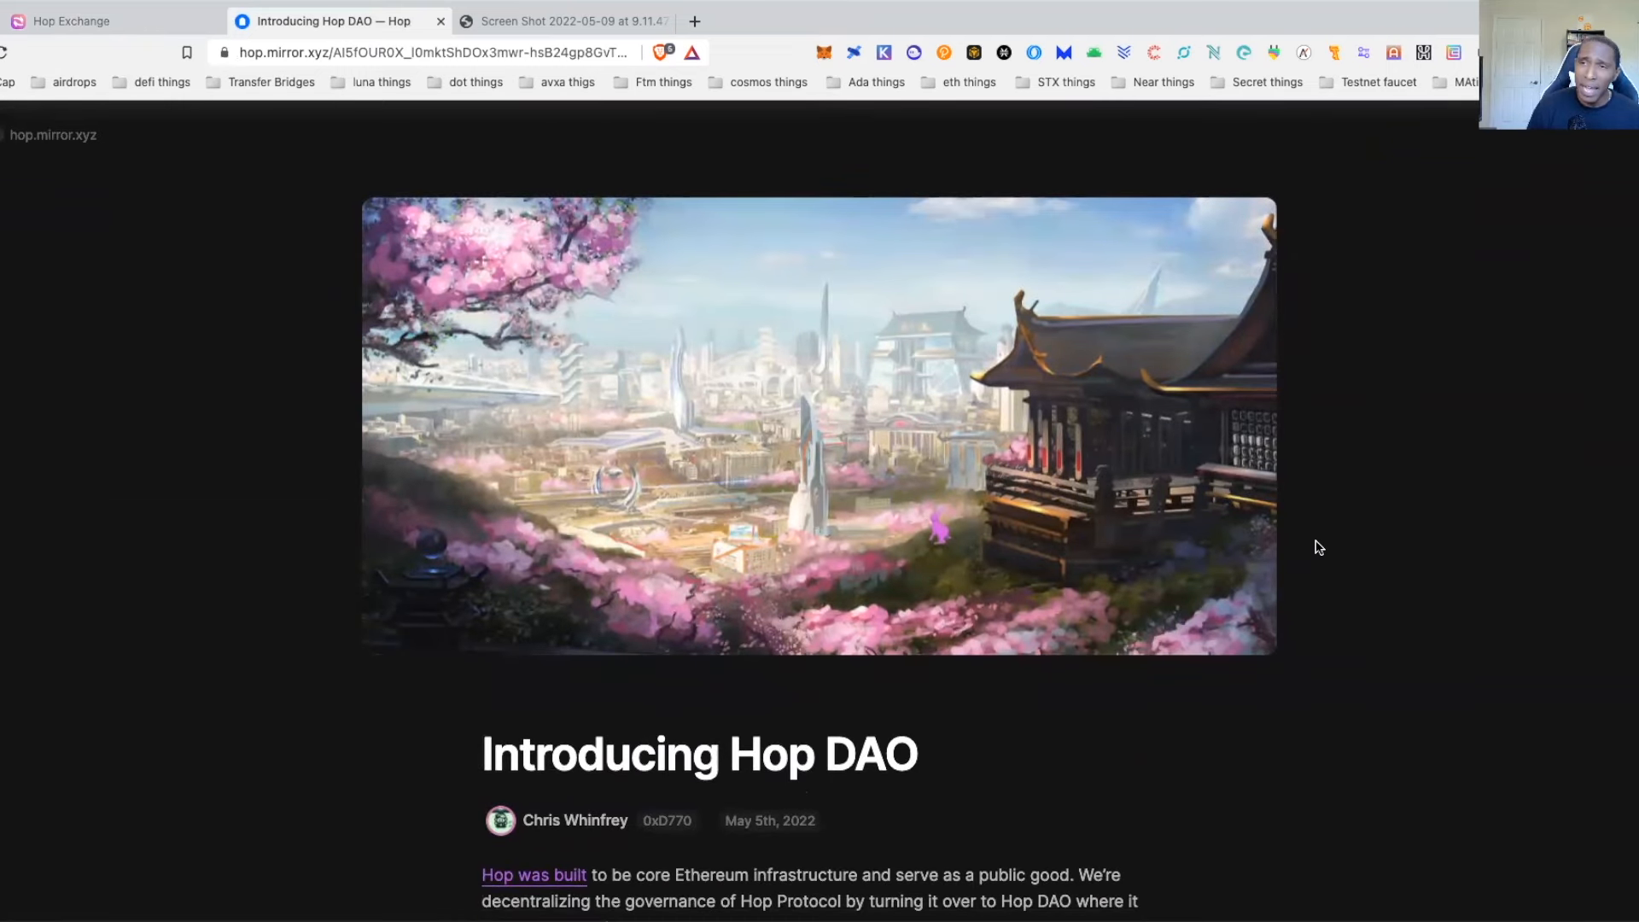
pyautogui.click(564, 21)
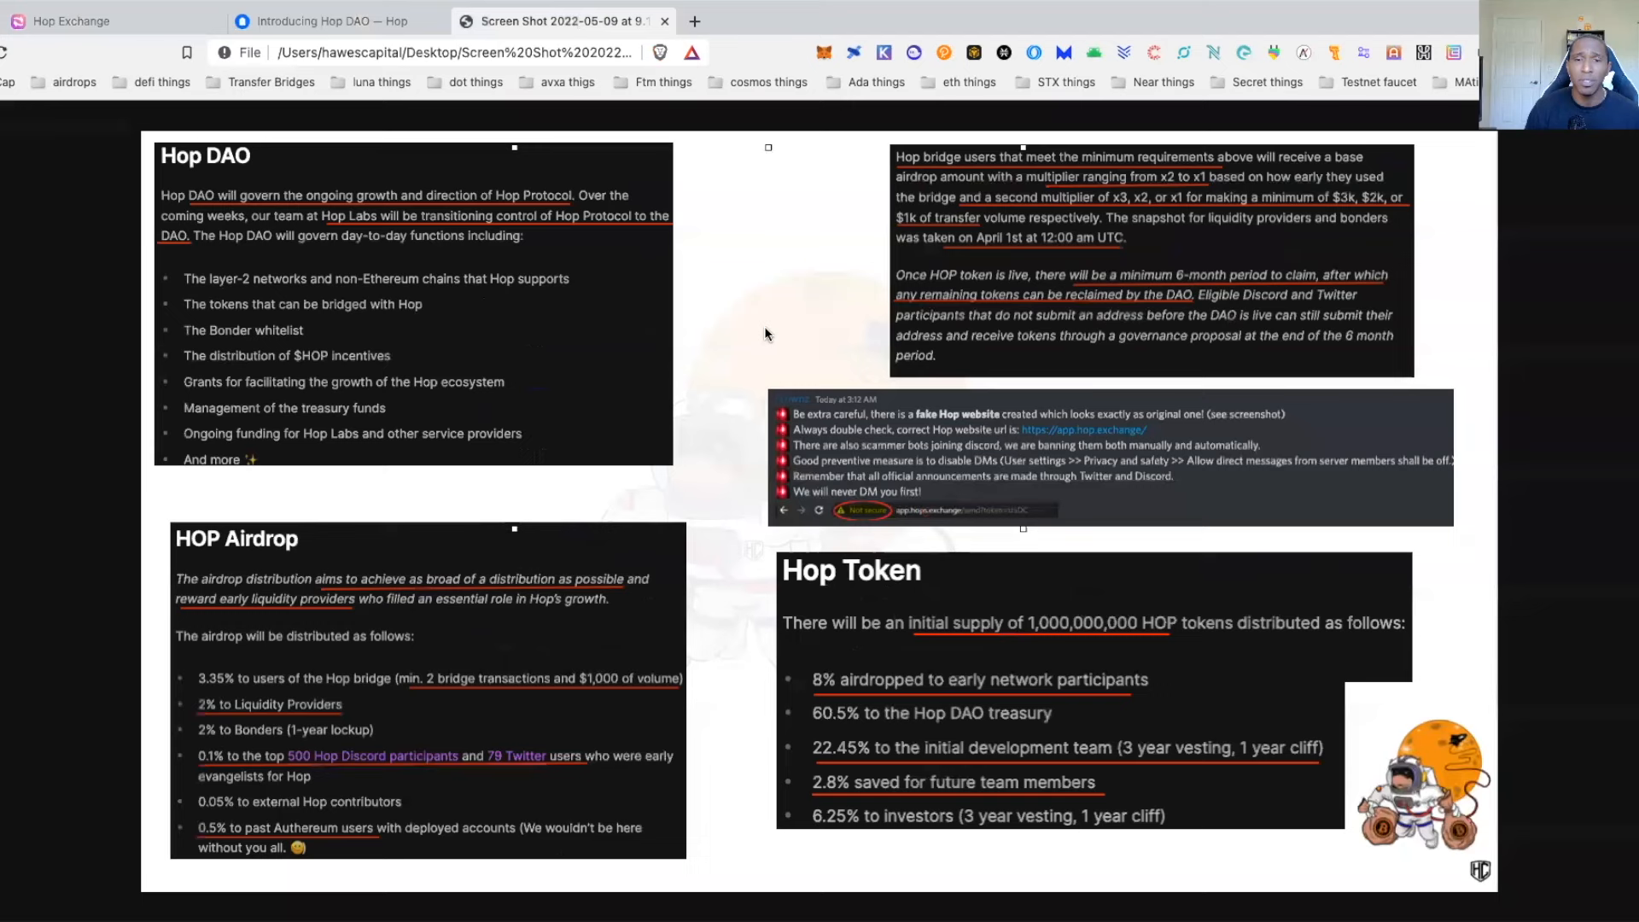
pyautogui.moveTo(762, 330)
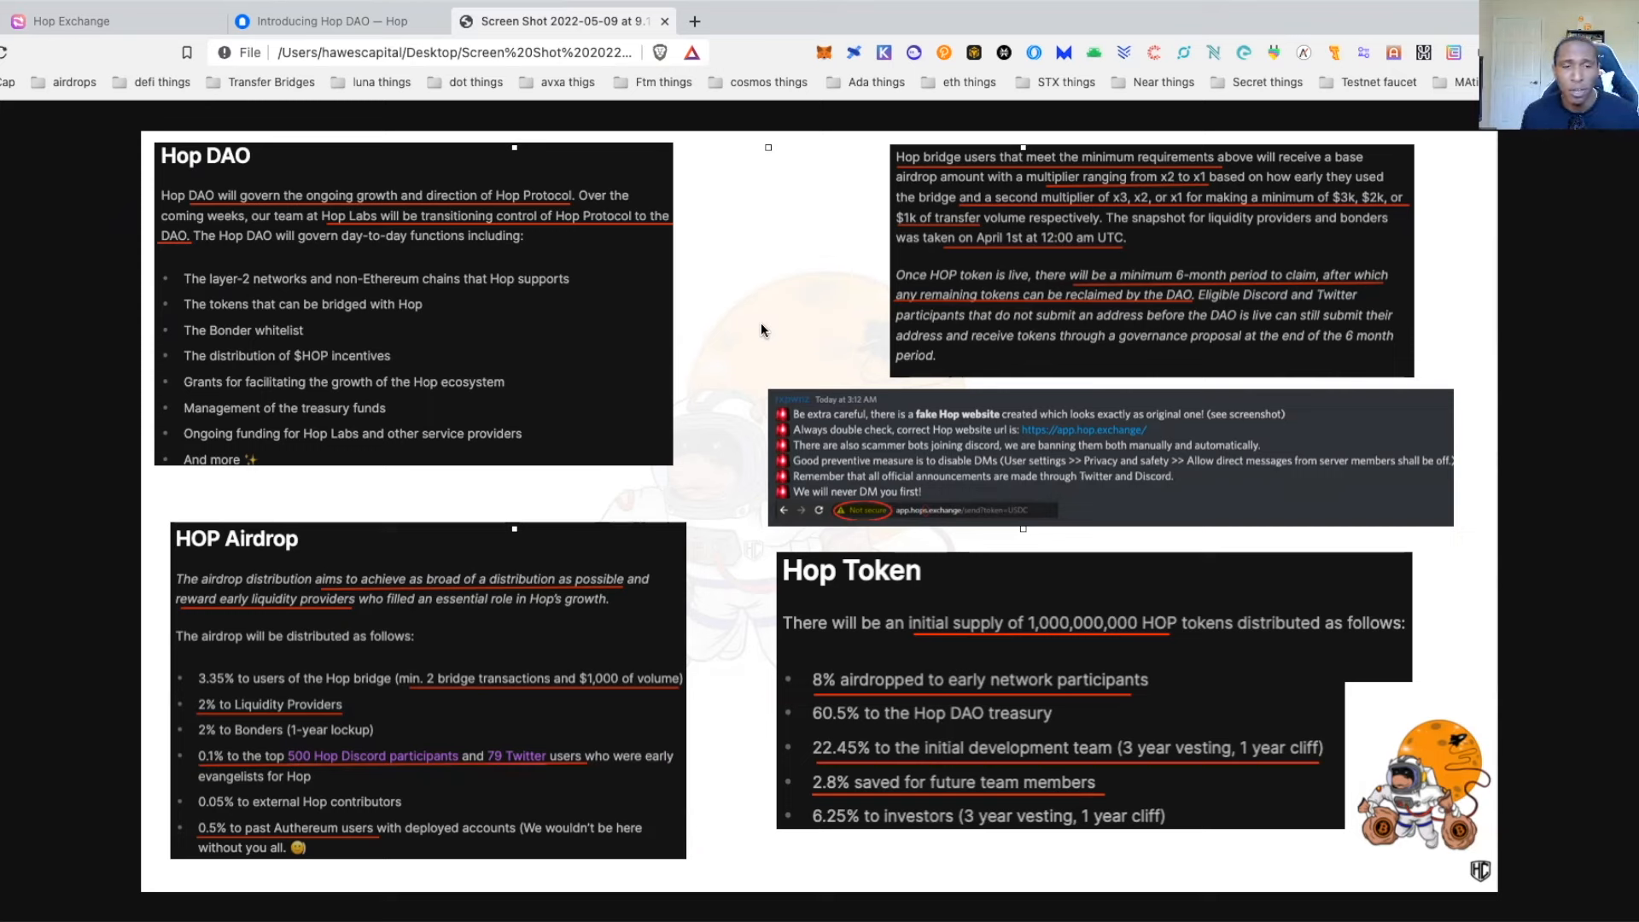
pyautogui.moveTo(134, 278)
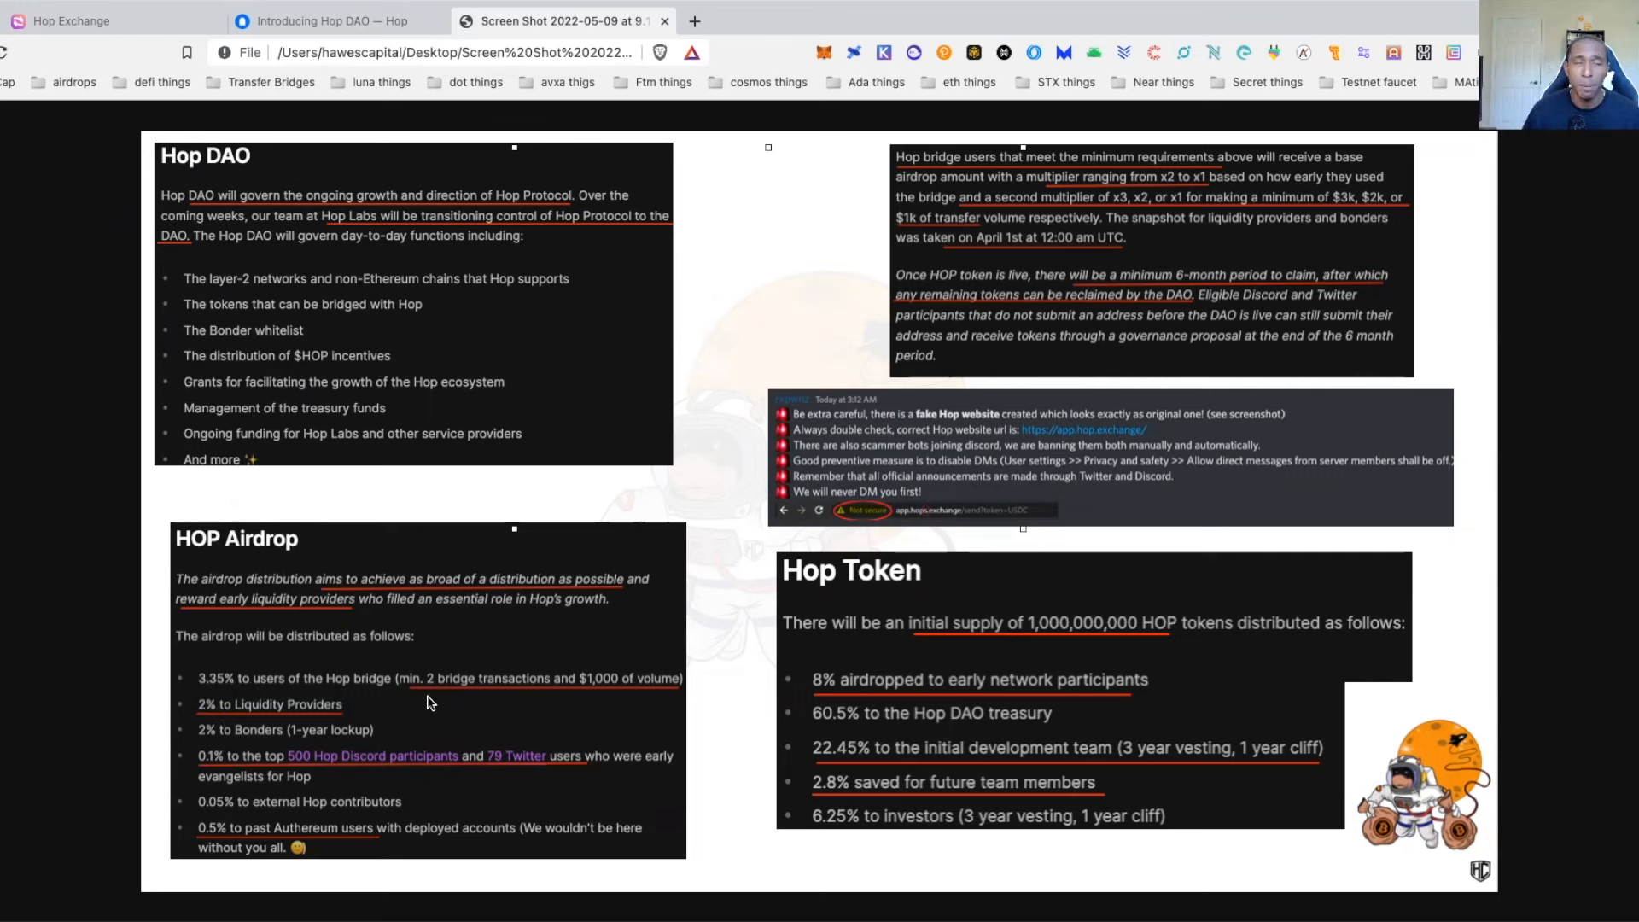
pyautogui.moveTo(405, 716)
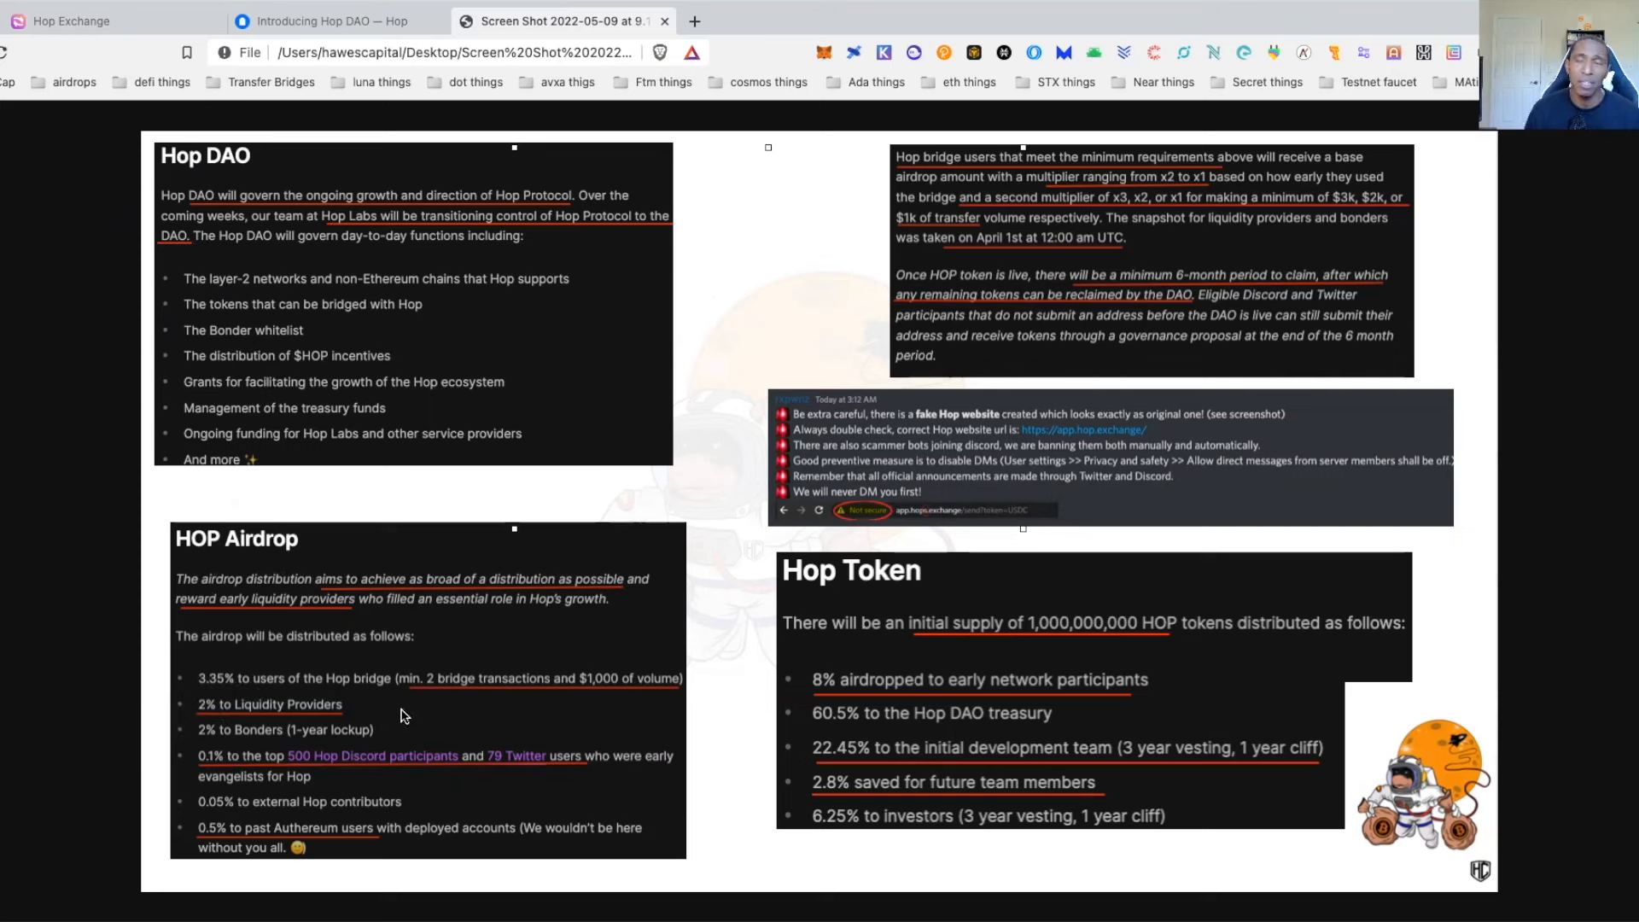
pyautogui.moveTo(484, 706)
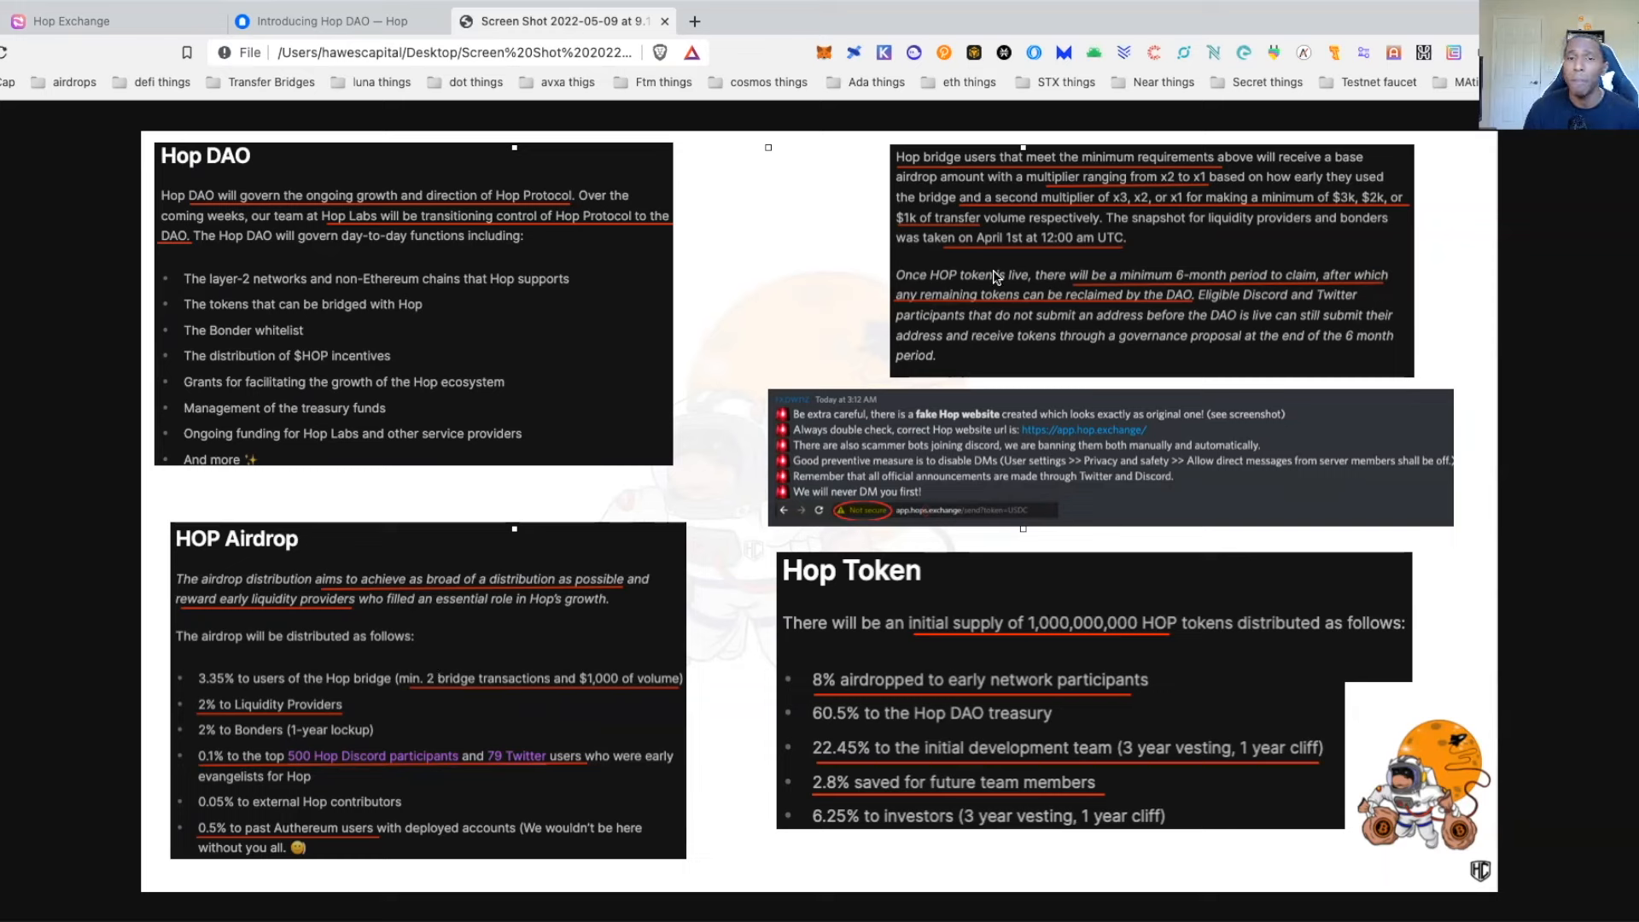
pyautogui.moveTo(1358, 331)
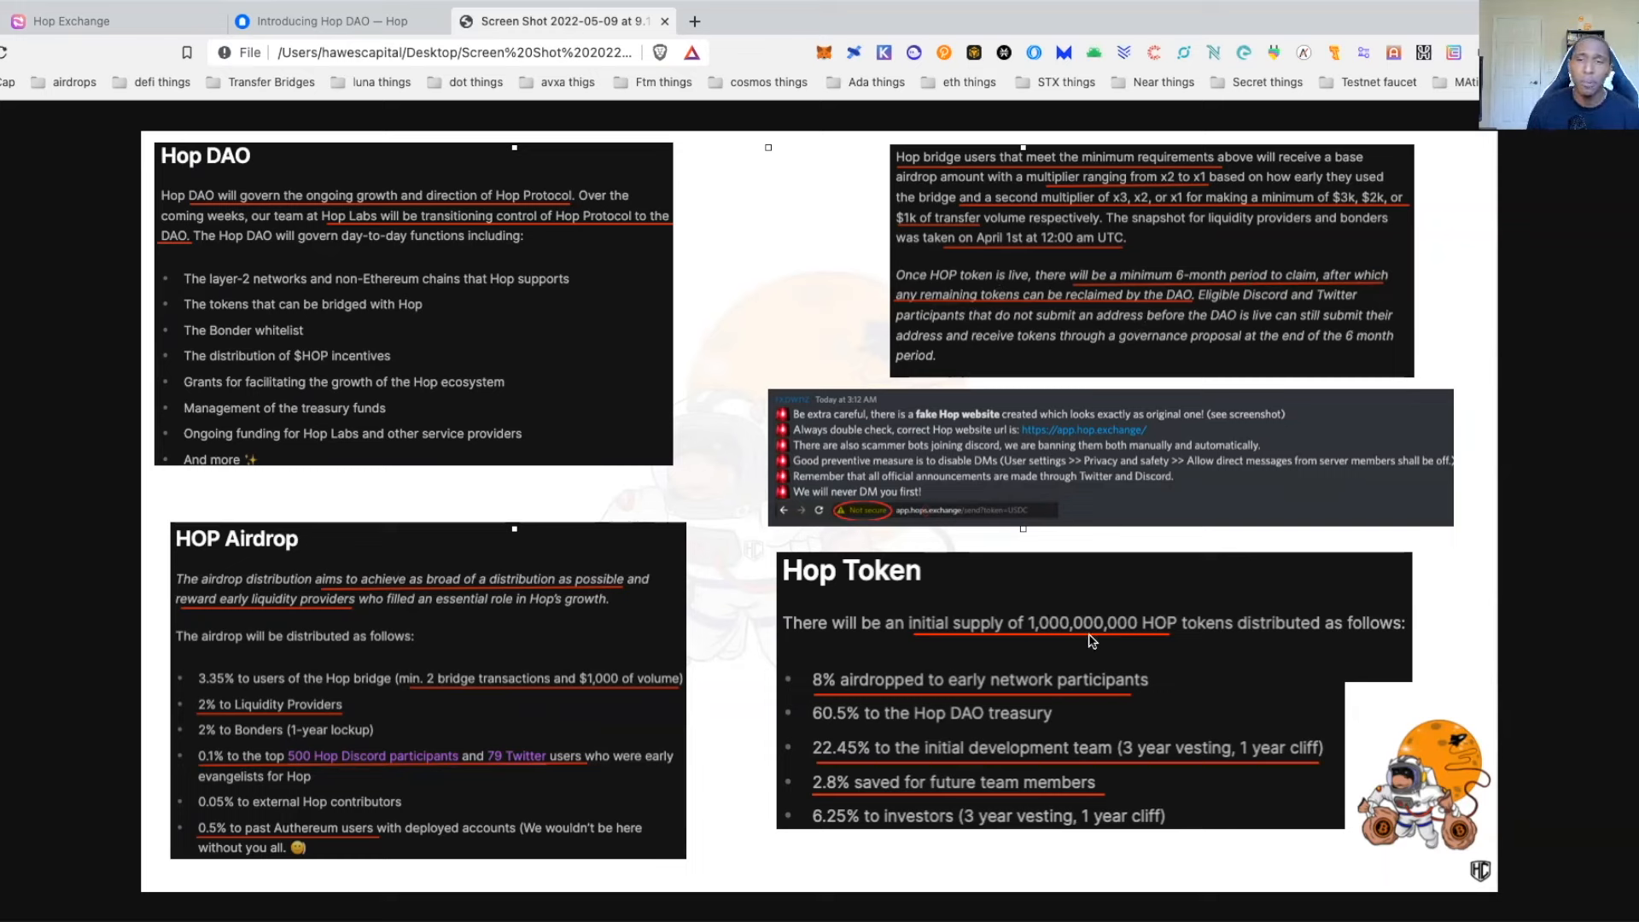
pyautogui.moveTo(1499, 703)
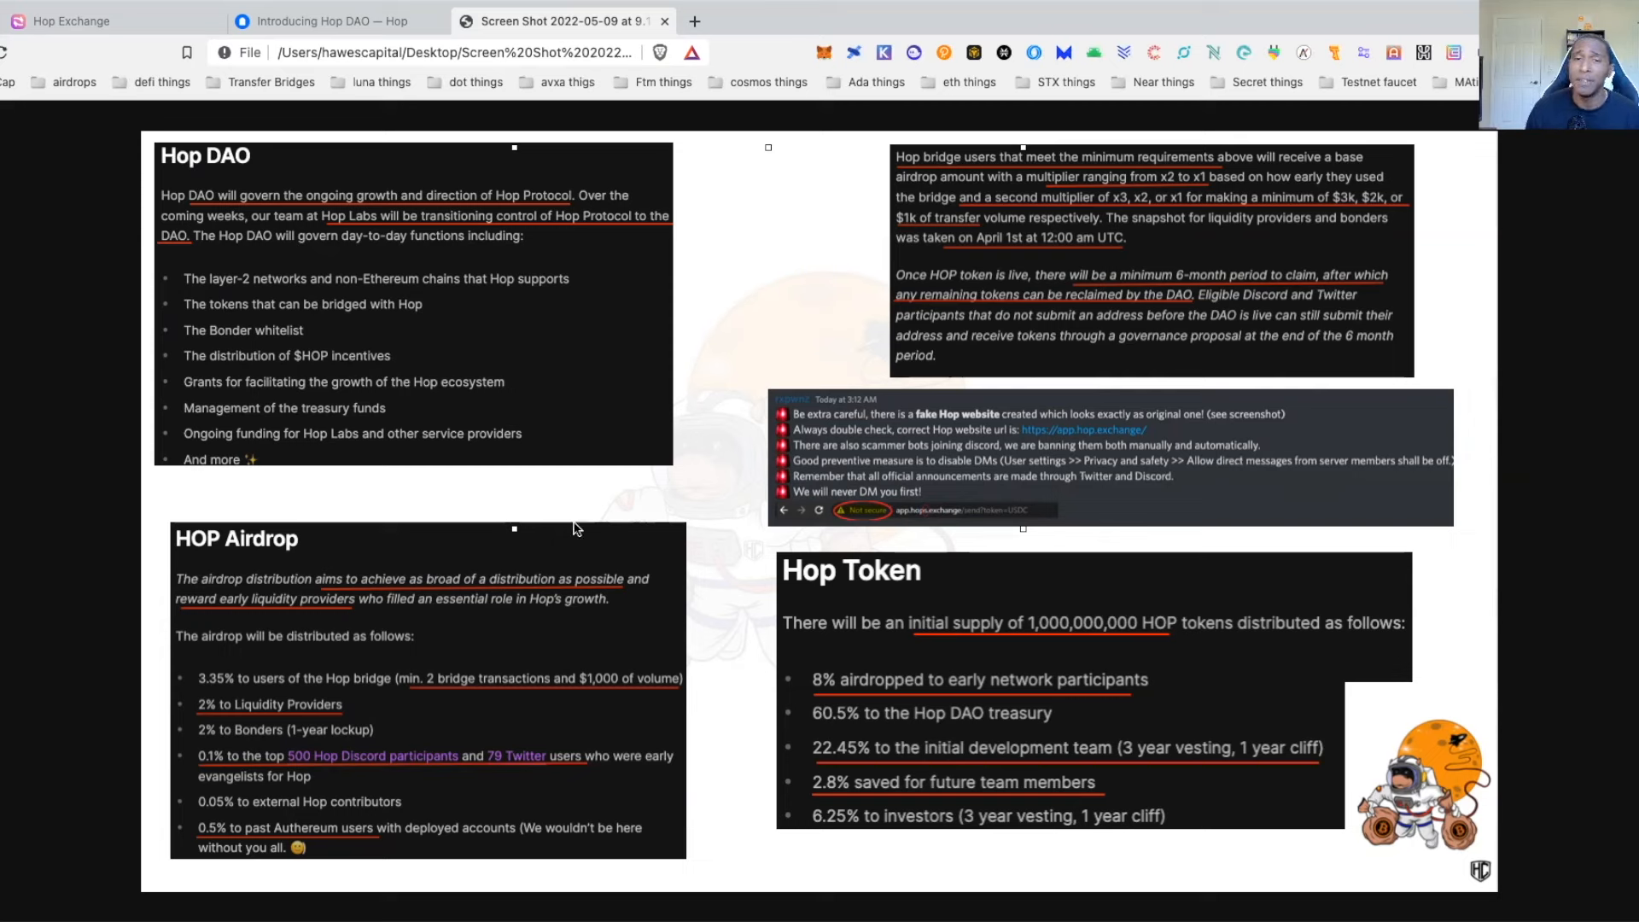
pyautogui.moveTo(899, 470)
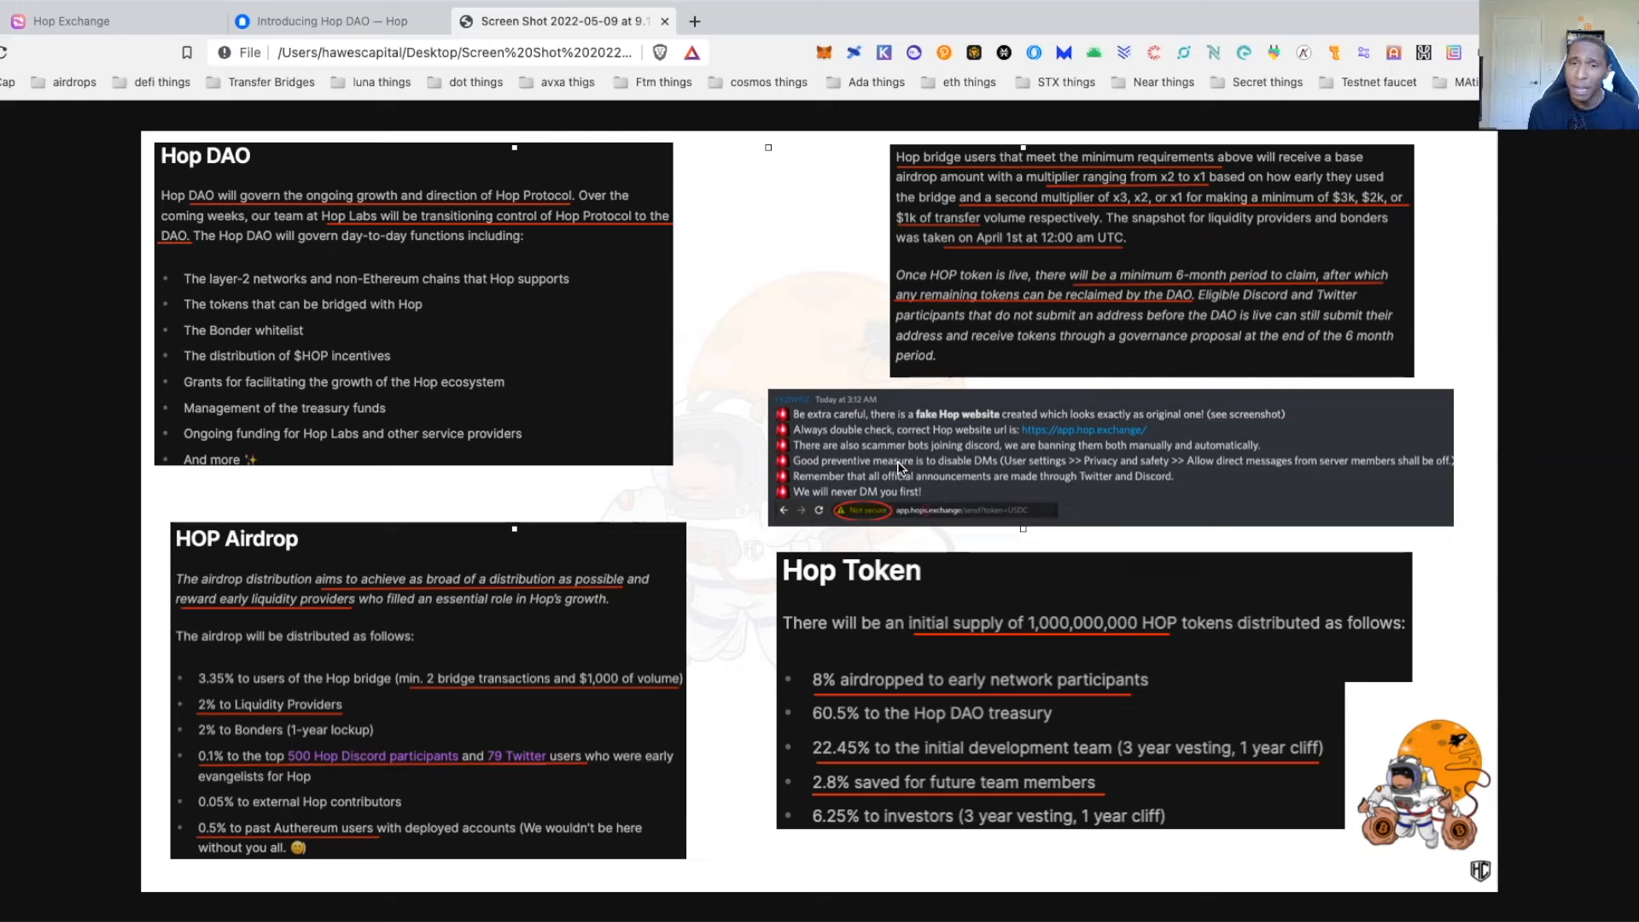
pyautogui.moveTo(932, 572)
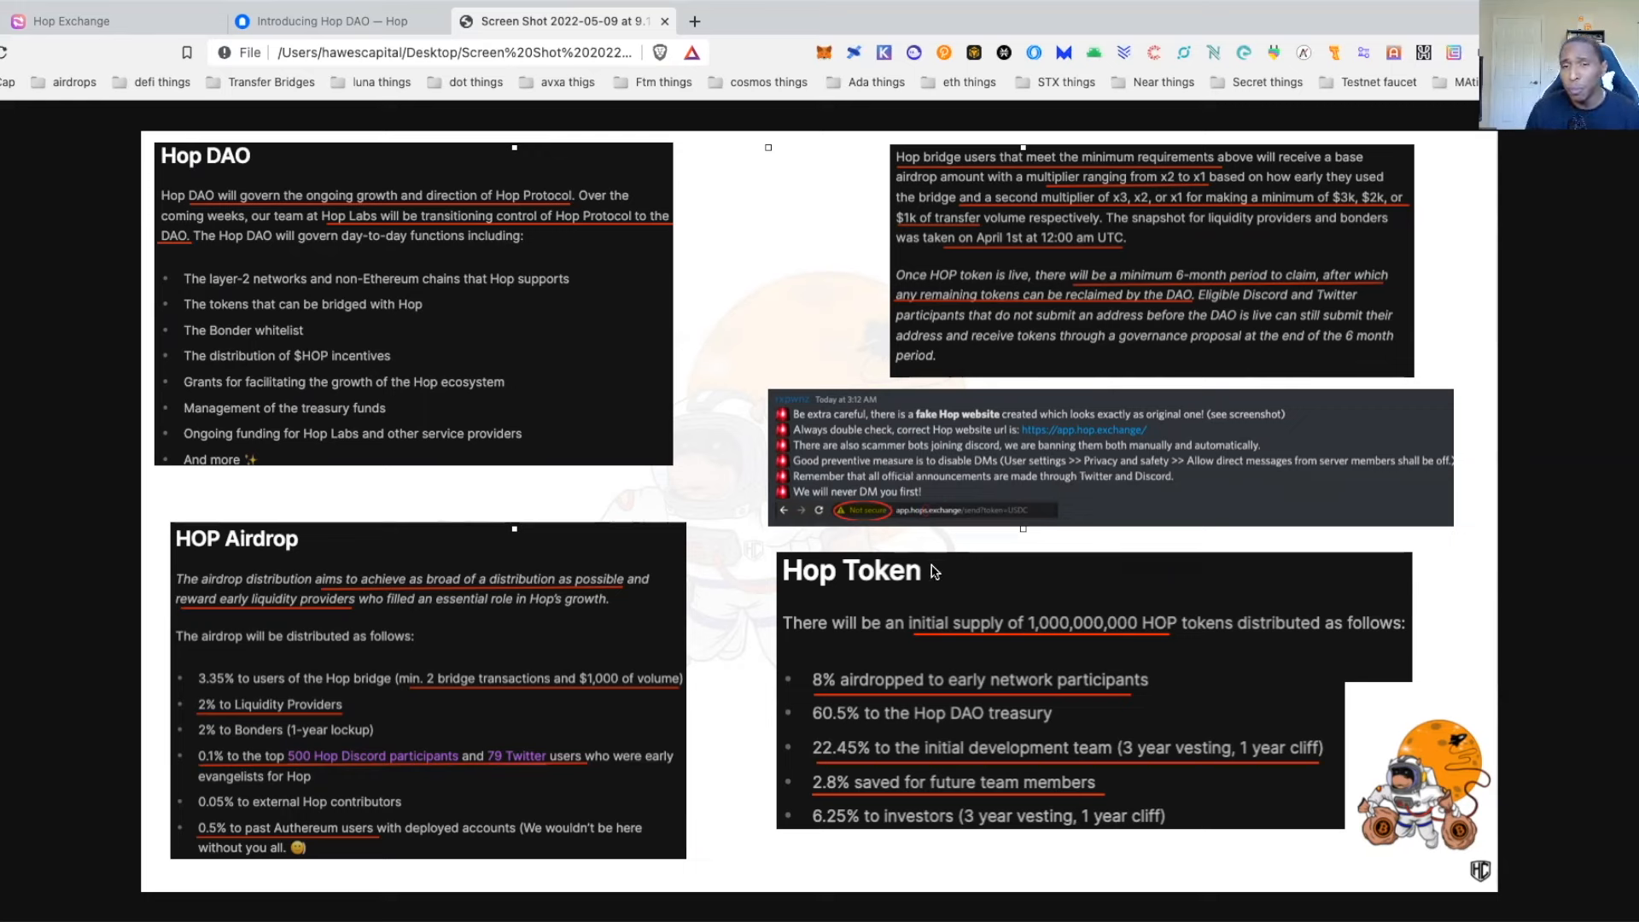
pyautogui.moveTo(908, 530)
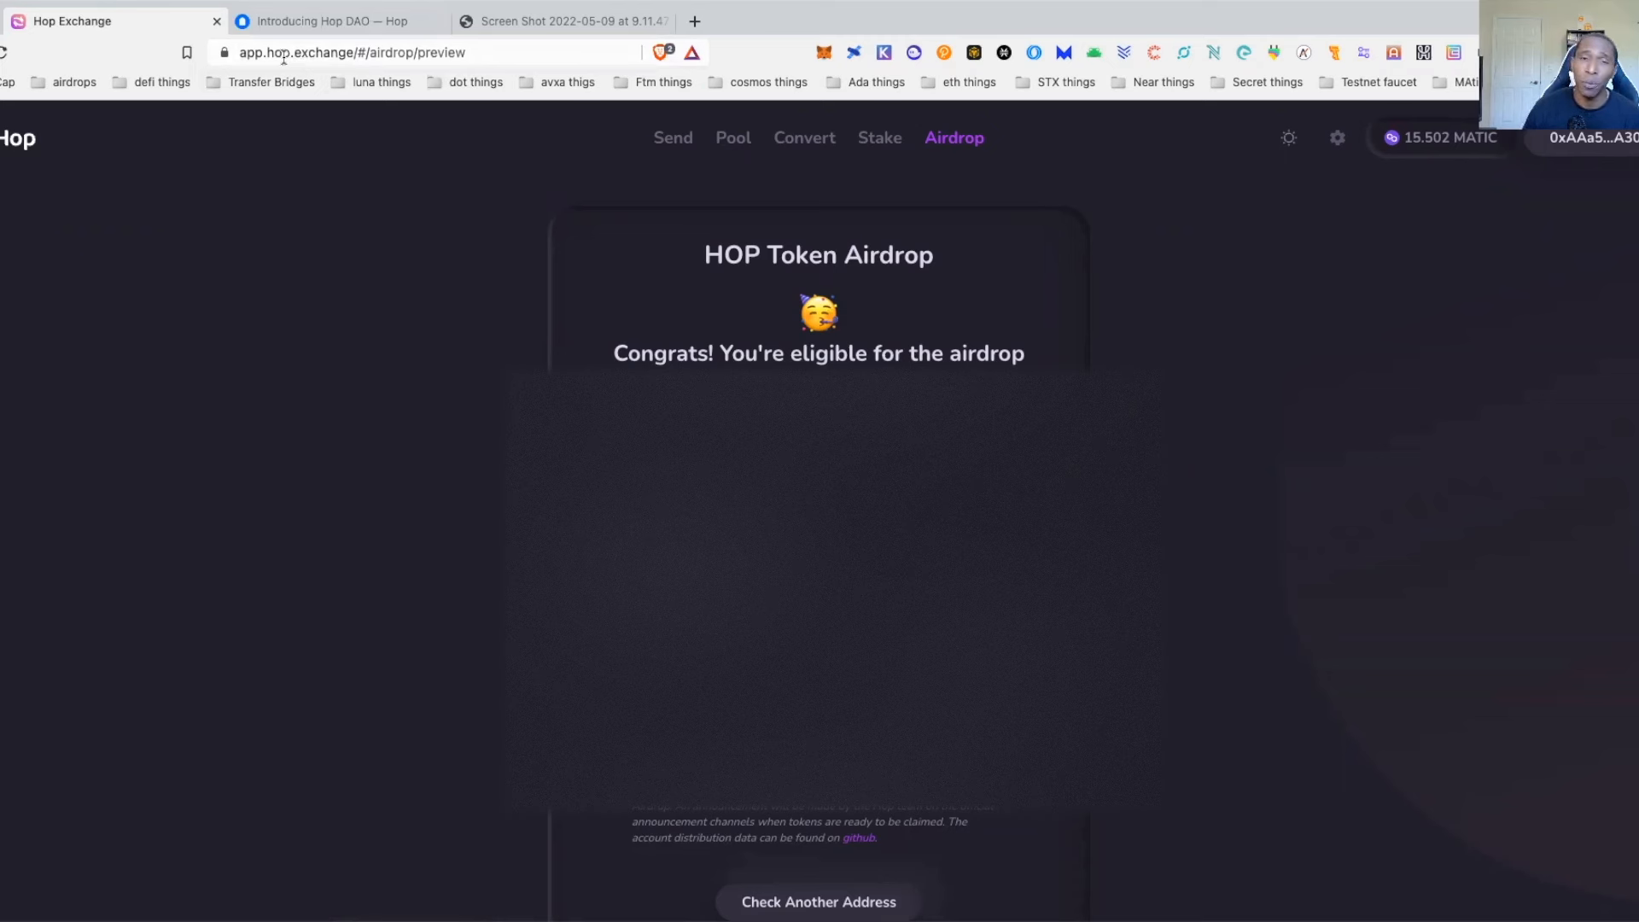
pyautogui.moveTo(1317, 376)
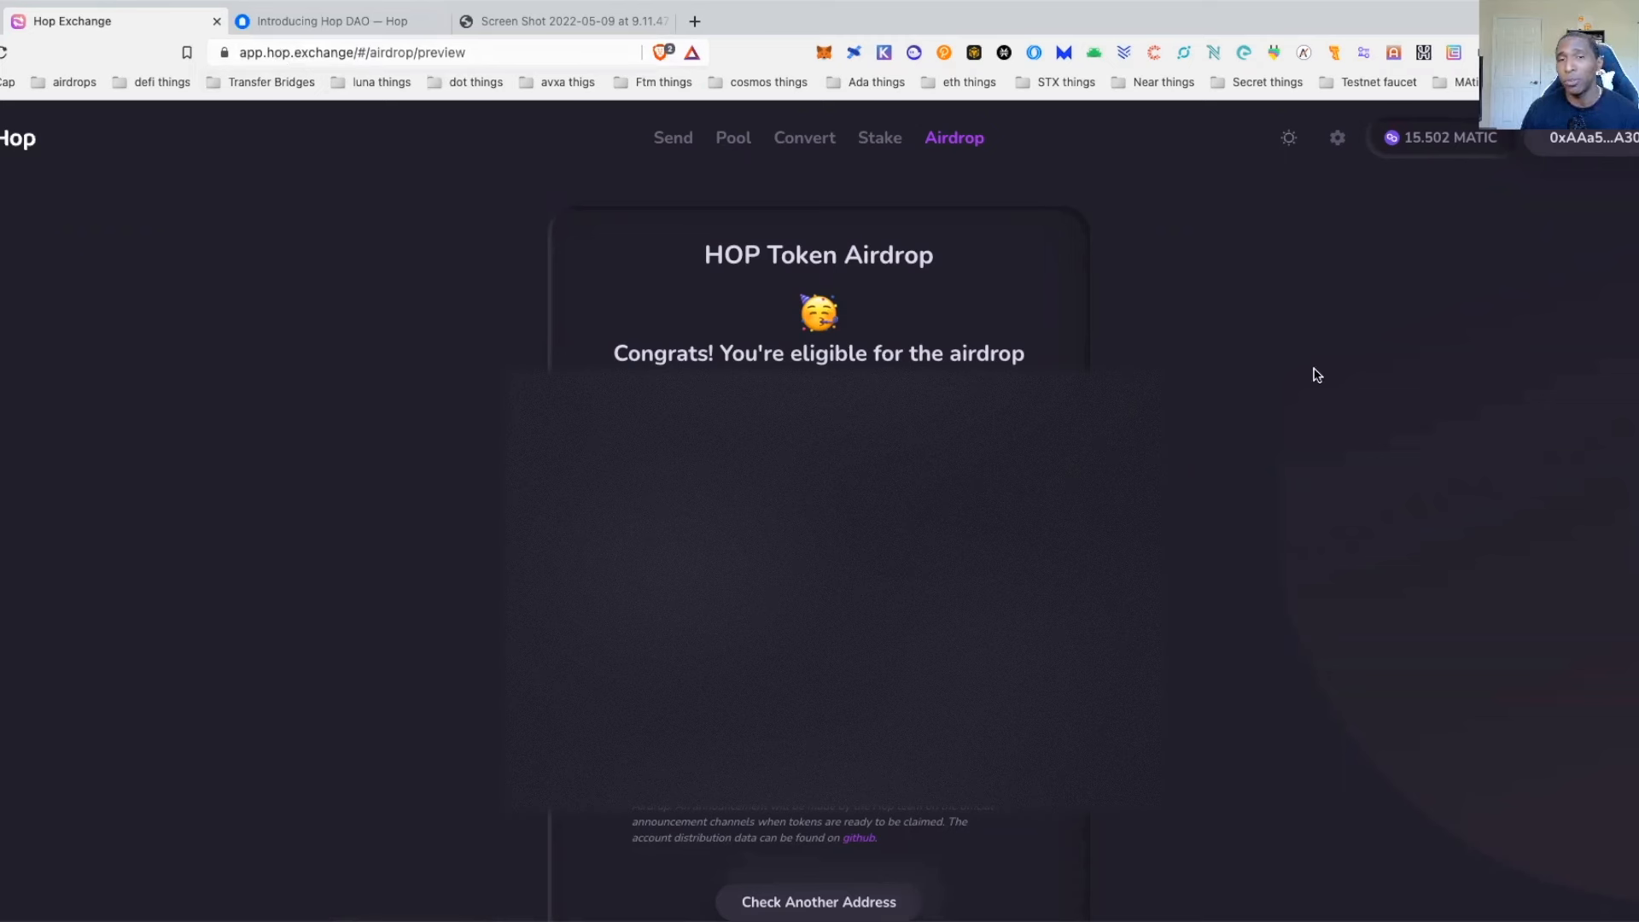